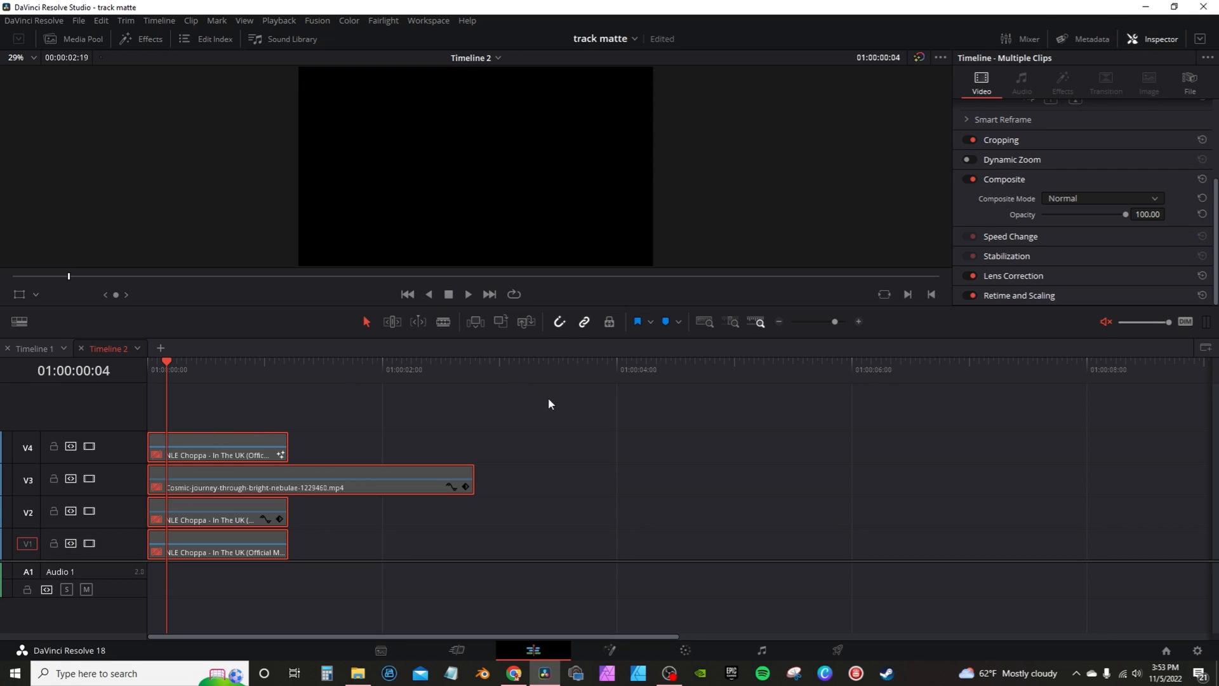
- Select the nebula clip on the timeline to review its settings in the Inspector
left_click(244, 447)
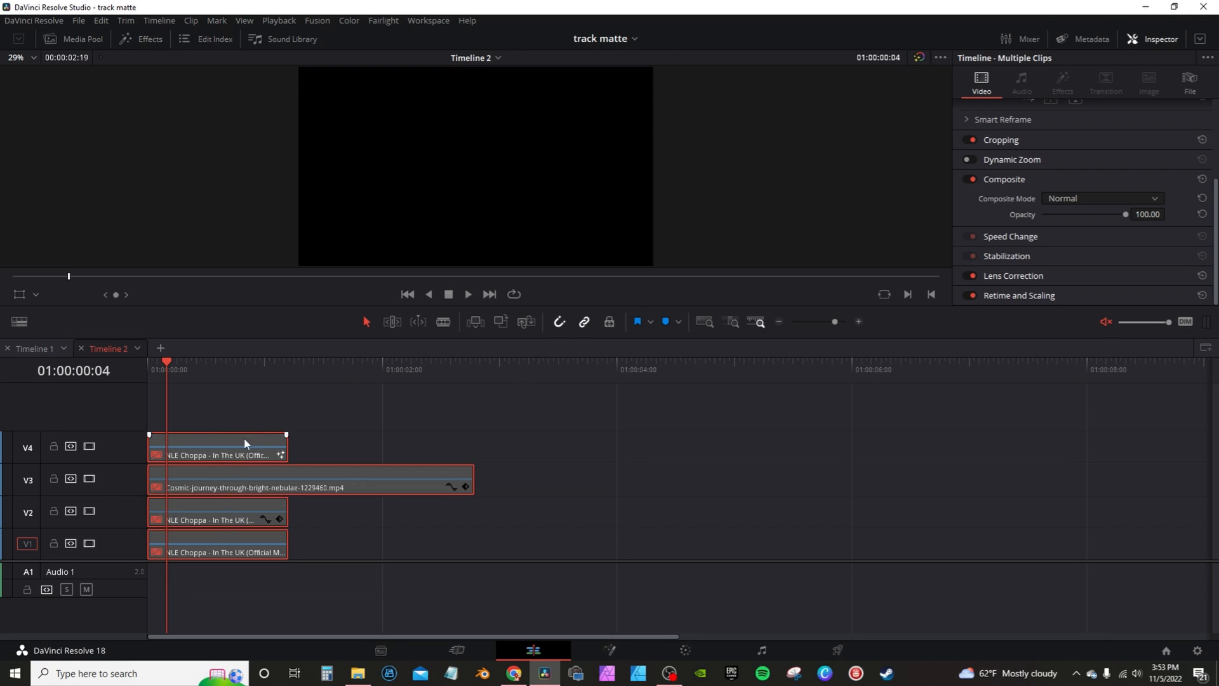
left_click(216, 447)
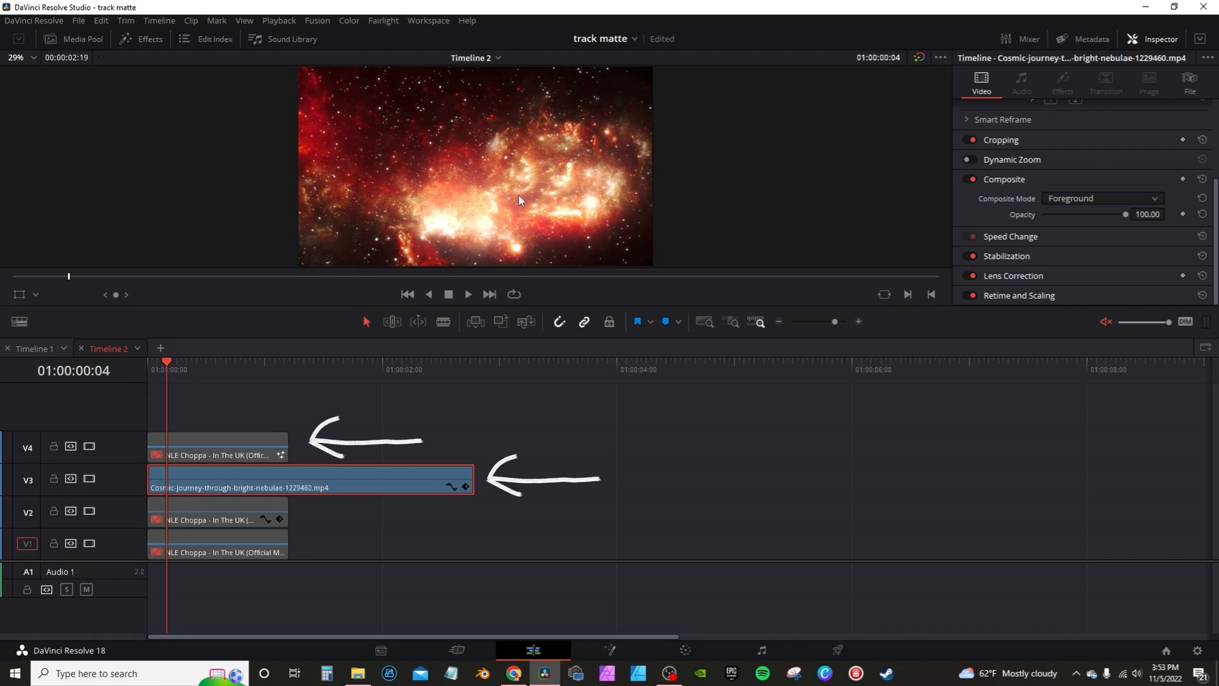
left_click(197, 518)
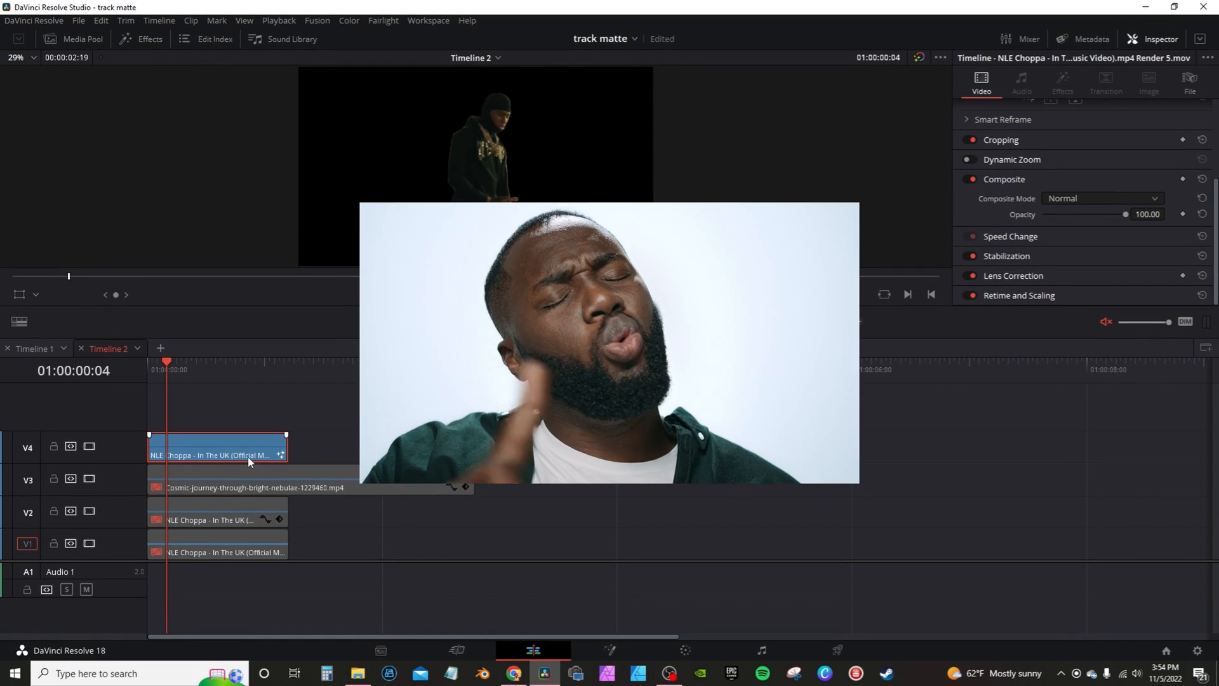
left_click(241, 483)
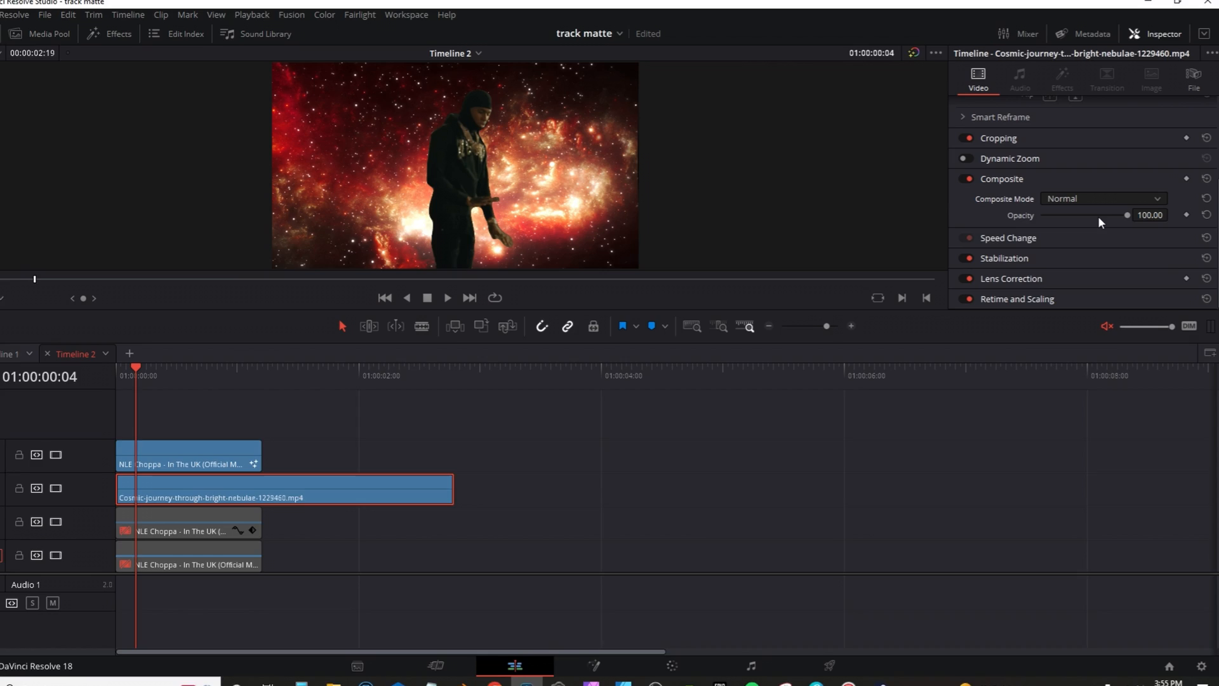
- Review the Composite Mode choices, then select the V2 subject matte clip set to Alpha
left_click(1098, 198)
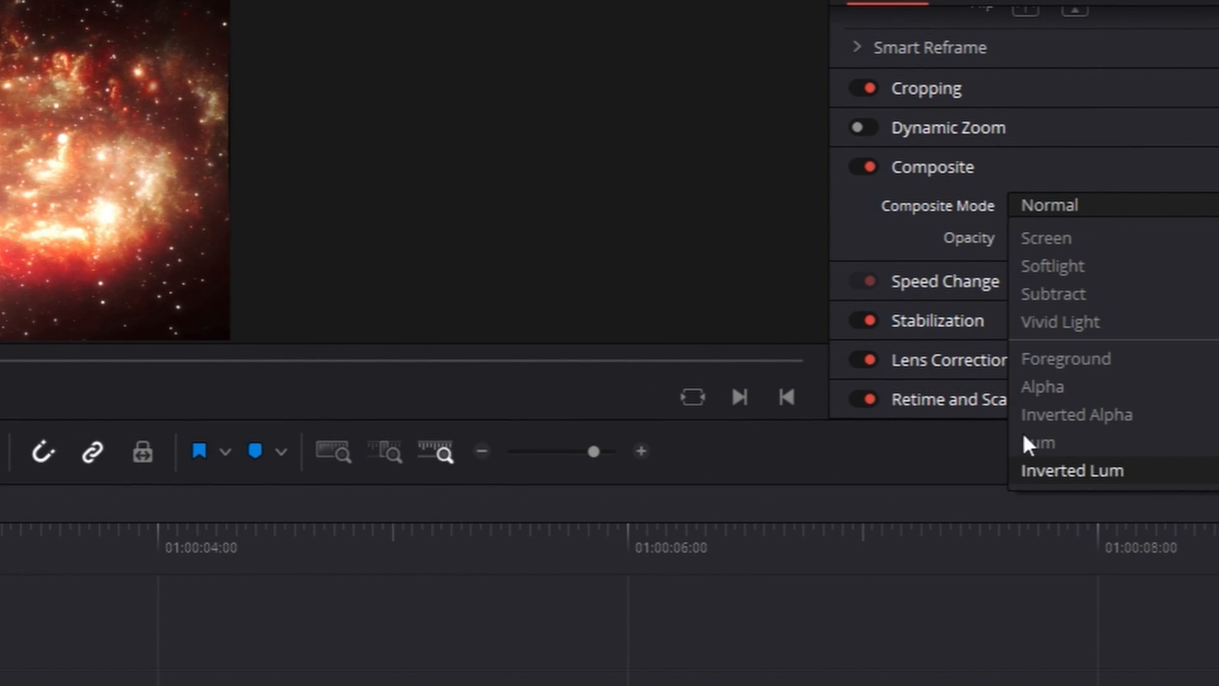
mouse_move(1021, 386)
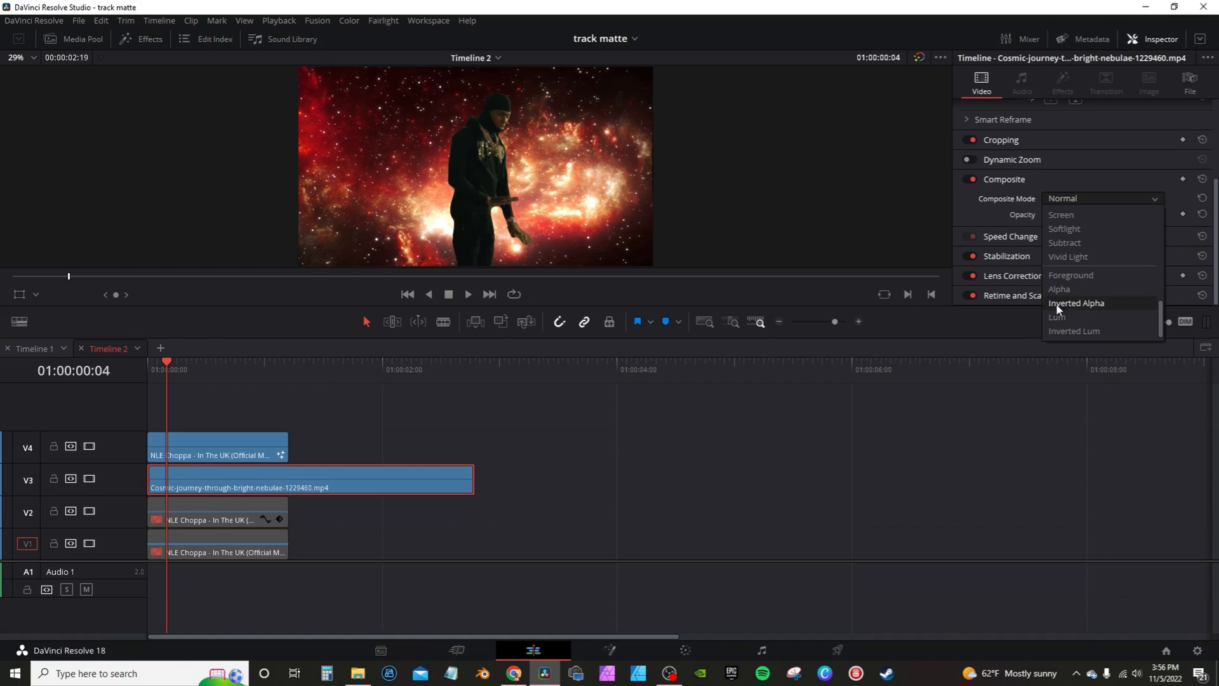
mouse_move(1092, 269)
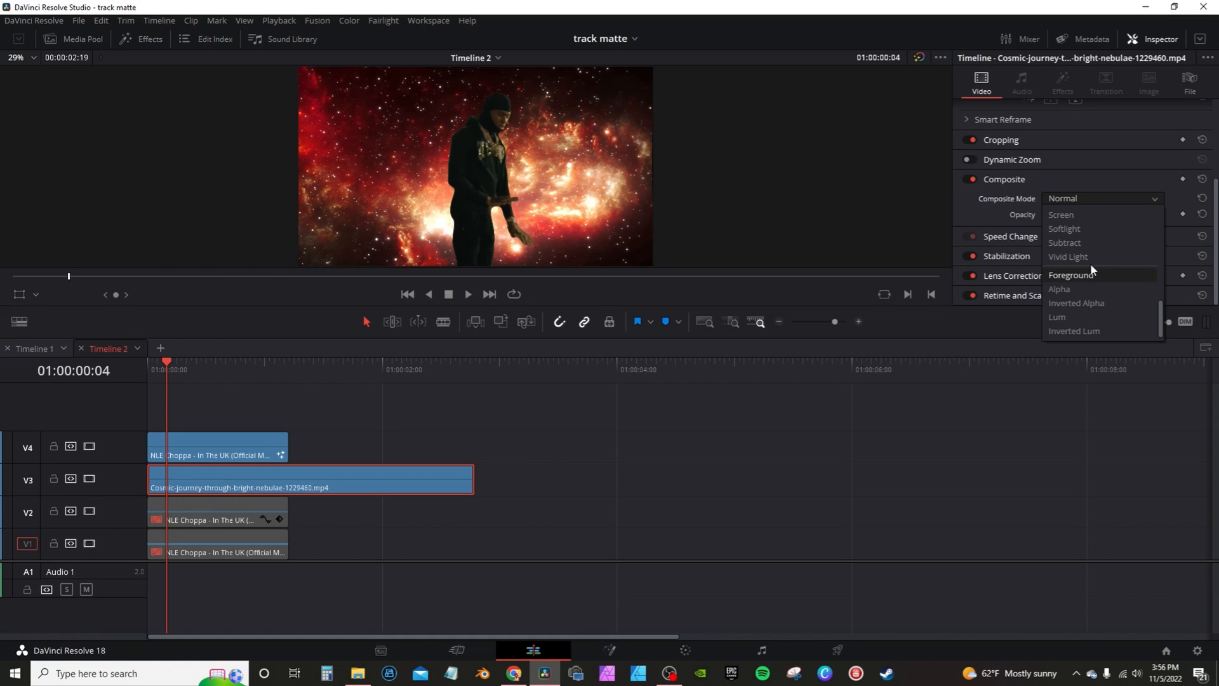
left_click(1059, 289)
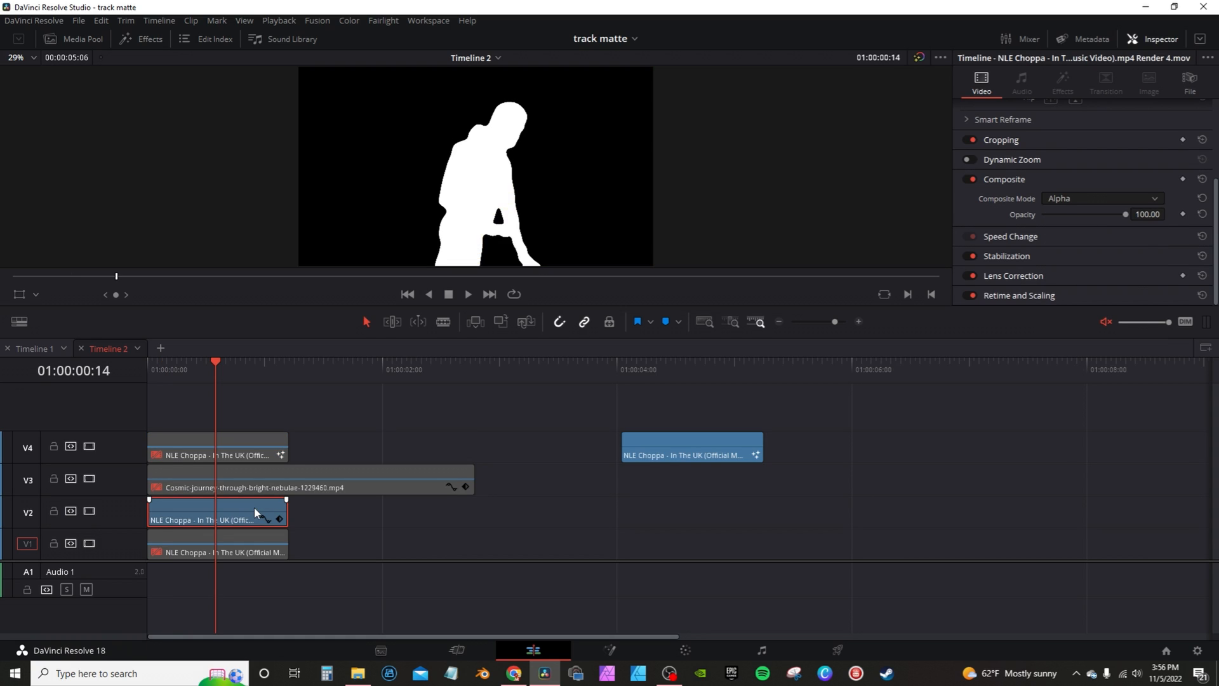
mouse_move(241, 491)
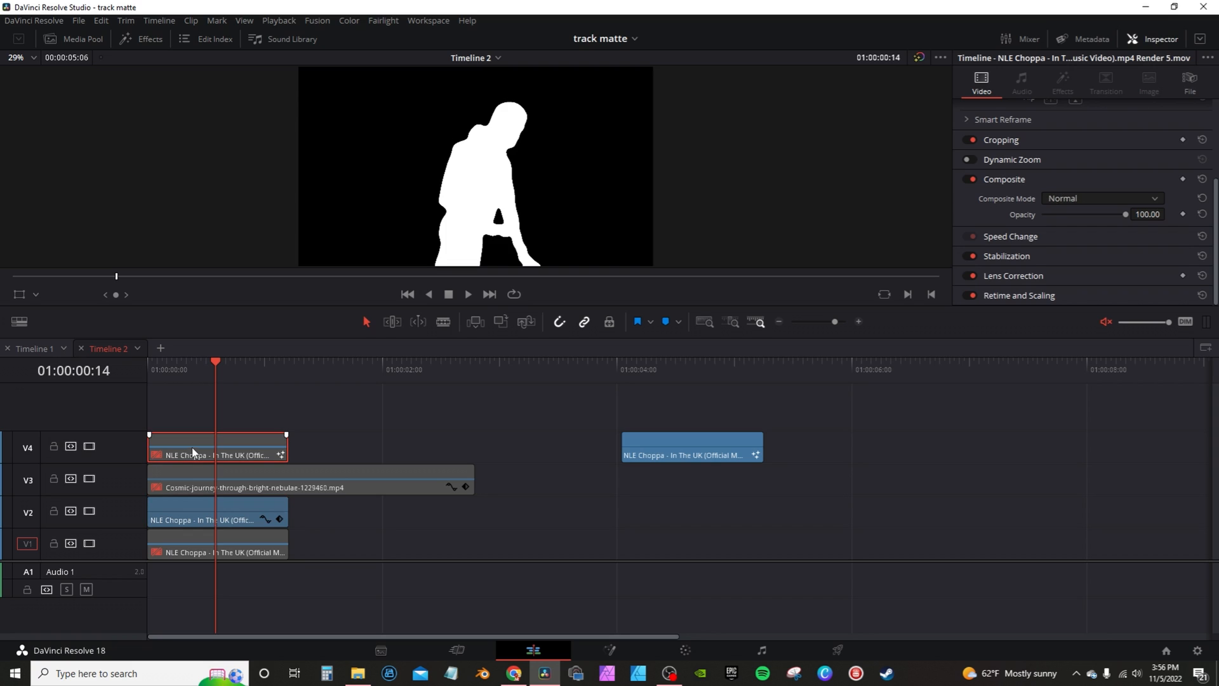
mouse_move(198, 452)
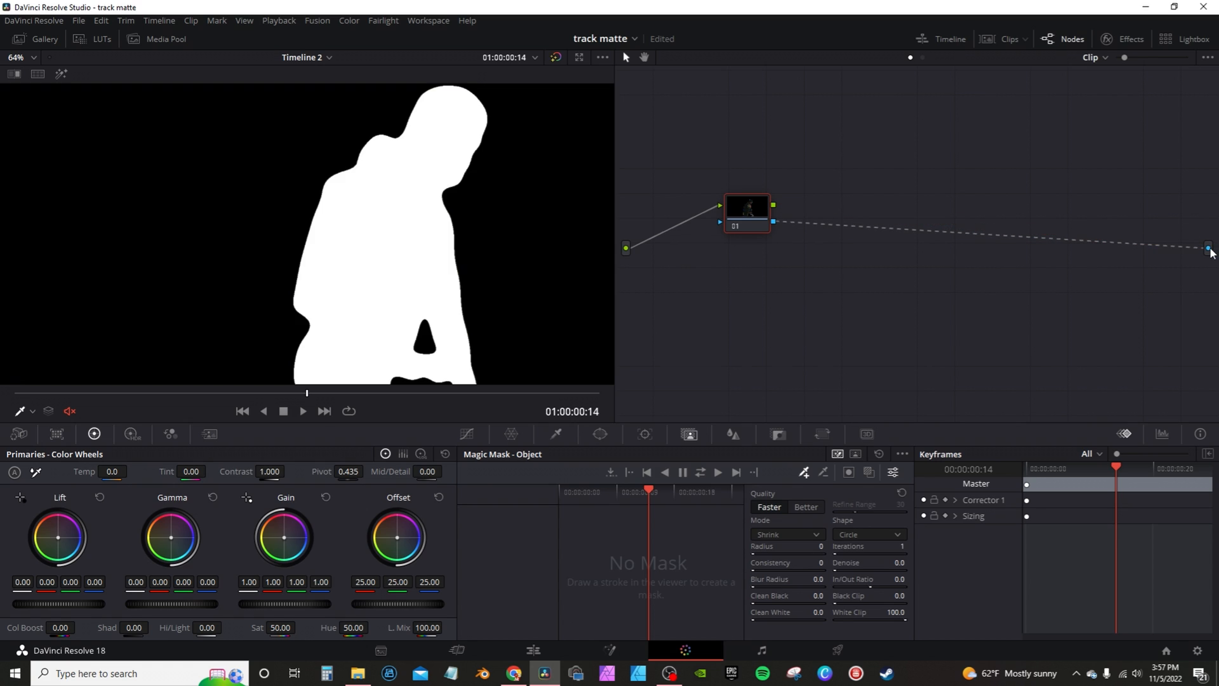
mouse_move(454, 279)
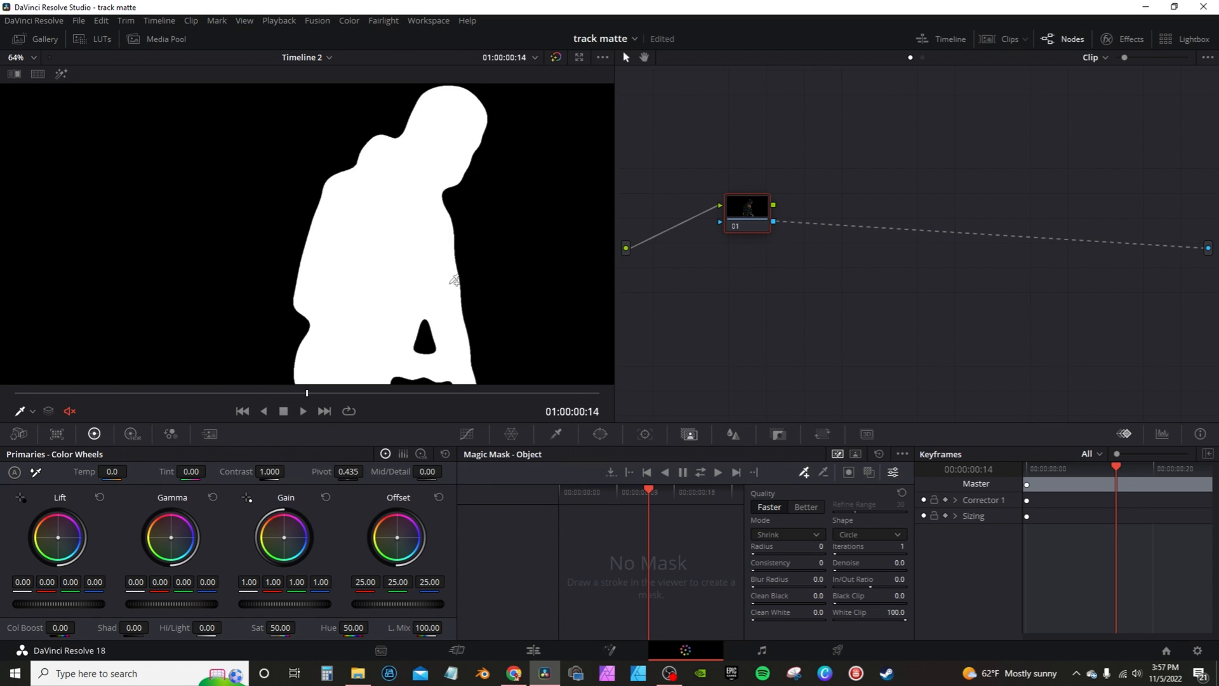
- Return to the Edit page after viewing the matte clip's Magic Mask node
left_click(534, 650)
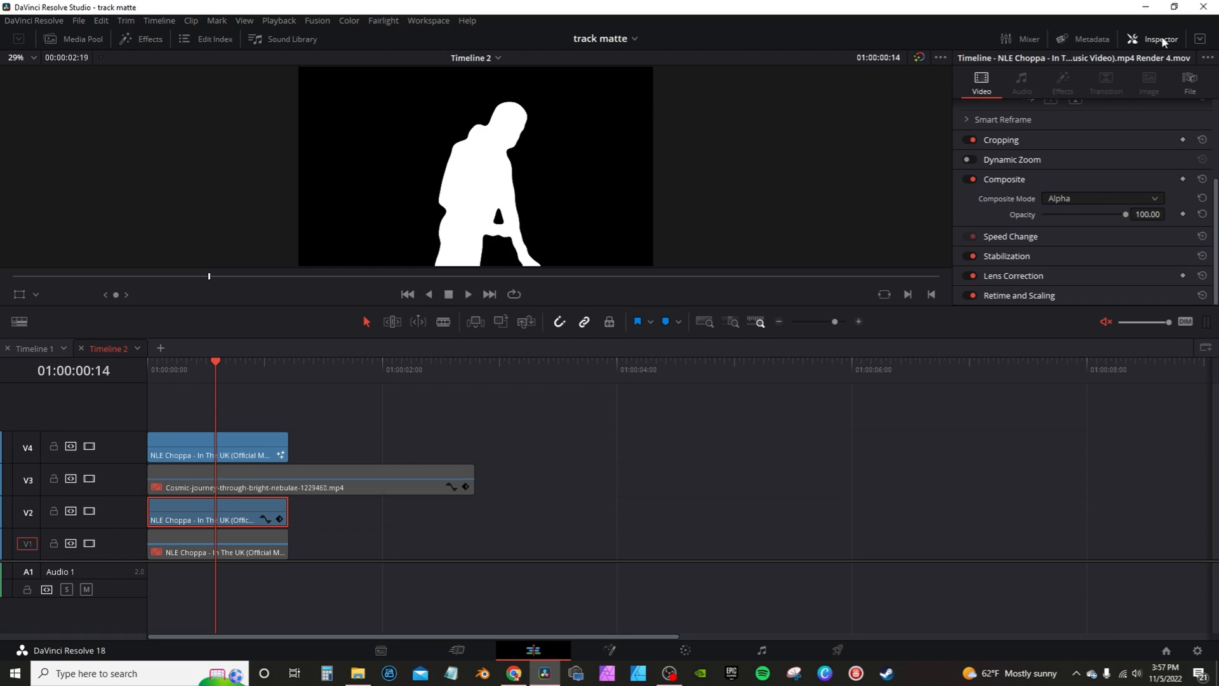
- Keep the V2 matte clip's composite mode on Alpha
left_click(1103, 198)
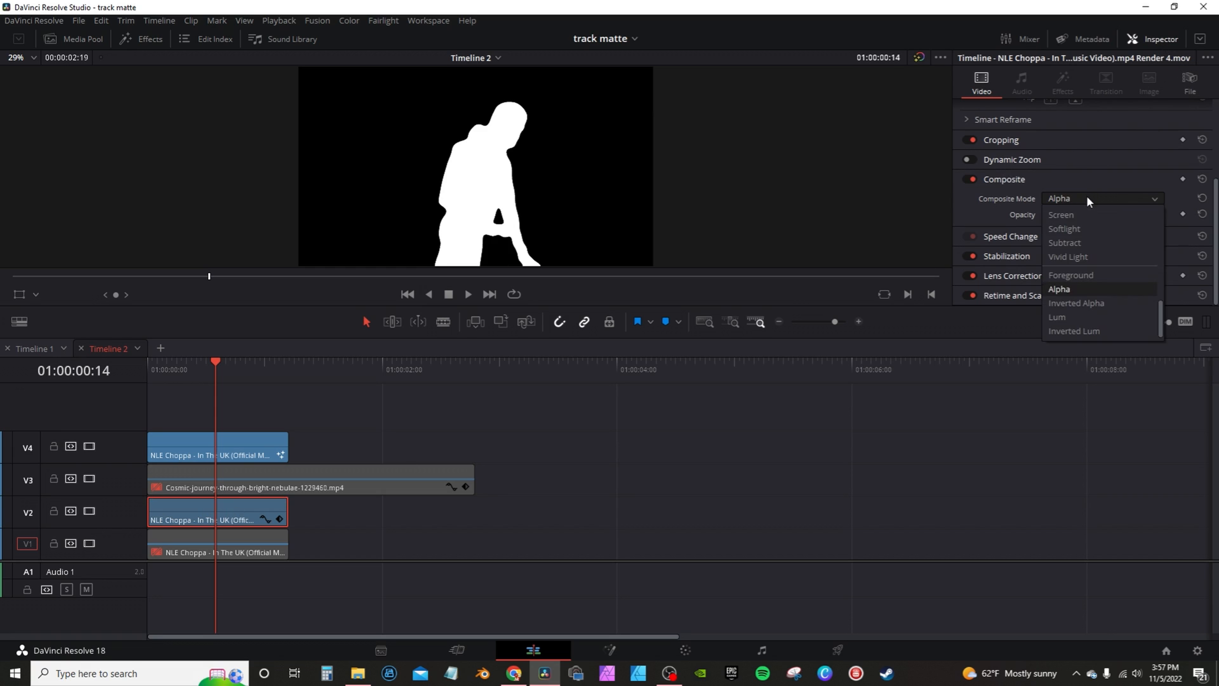
mouse_move(1070, 296)
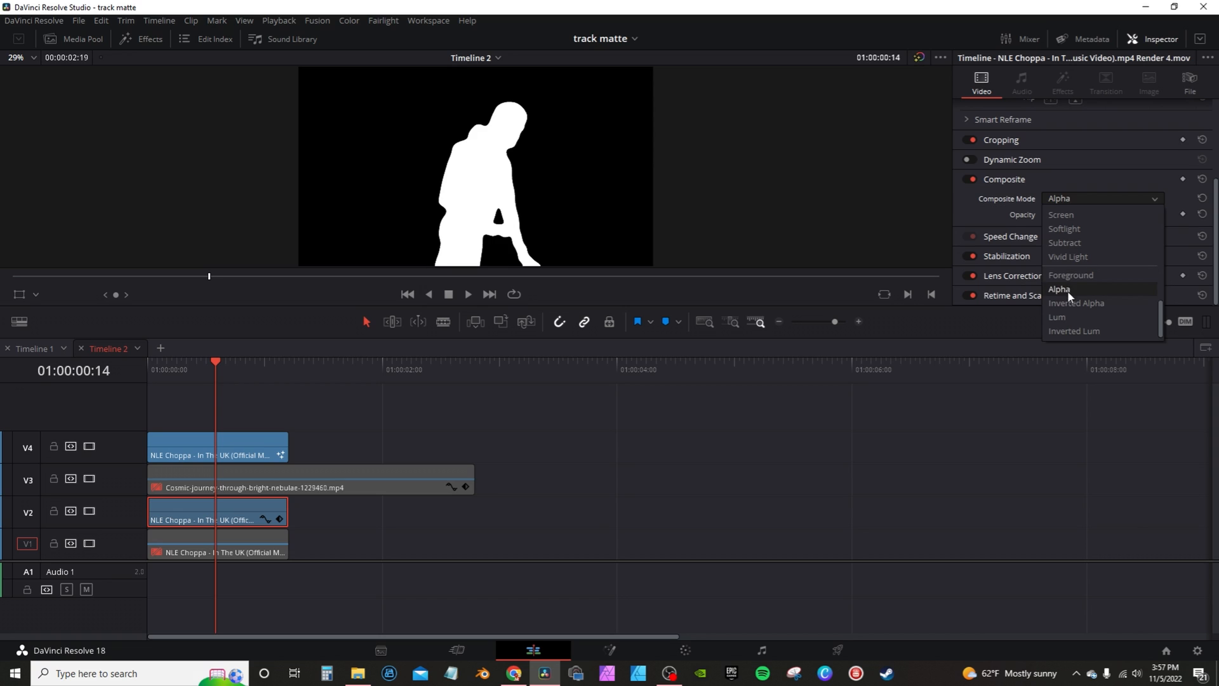
left_click(1059, 290)
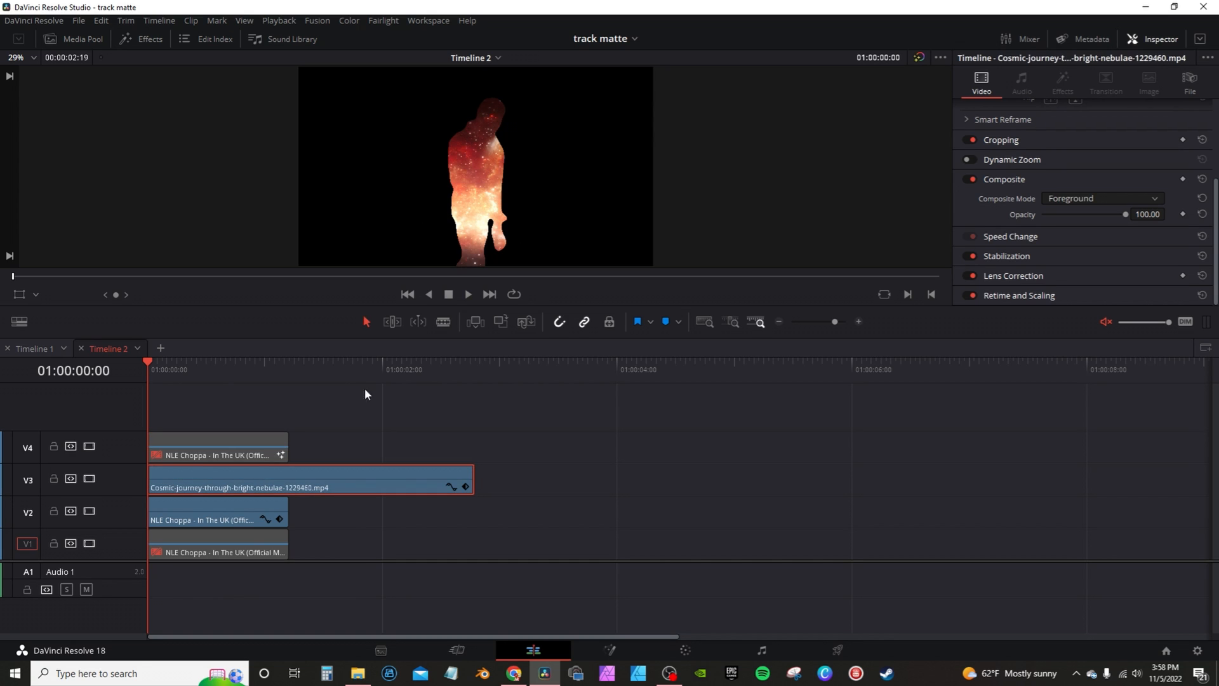
- Set the nebula clip to Foreground and enable the original V1 street clip beneath it
left_click(197, 547)
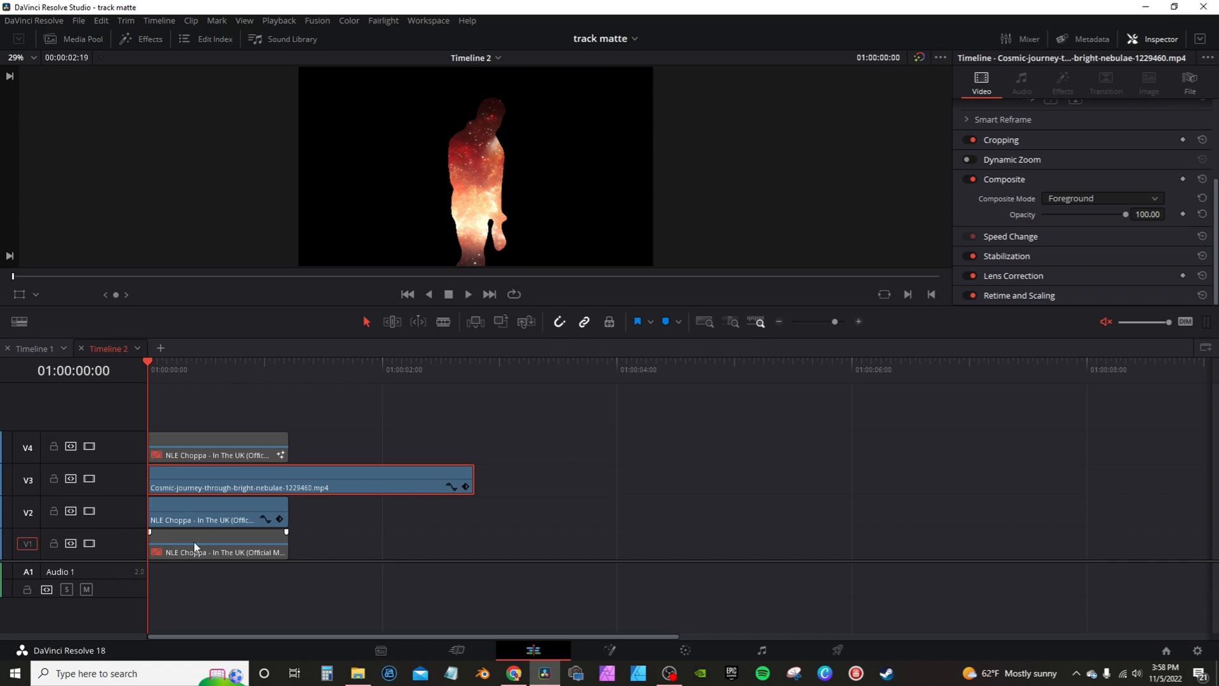
left_click(191, 551)
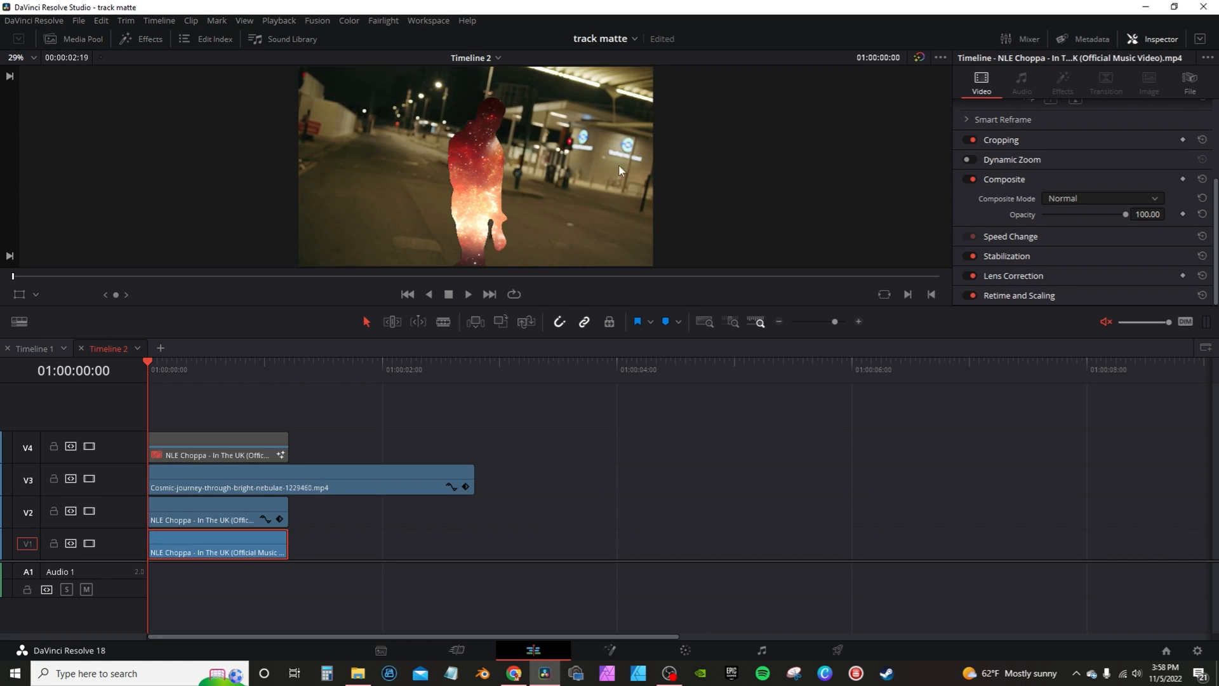
left_click(191, 450)
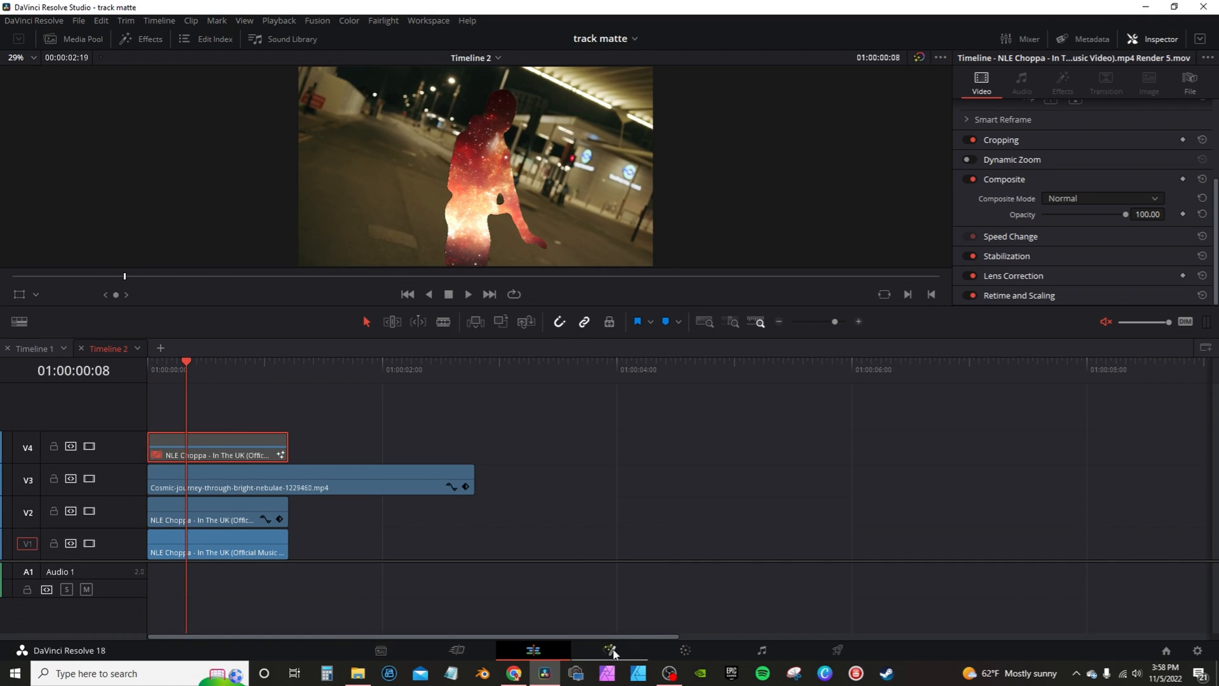
- Bring the V4 subject clip into Fusion and place a Transform node after MediaIn1
left_click(611, 650)
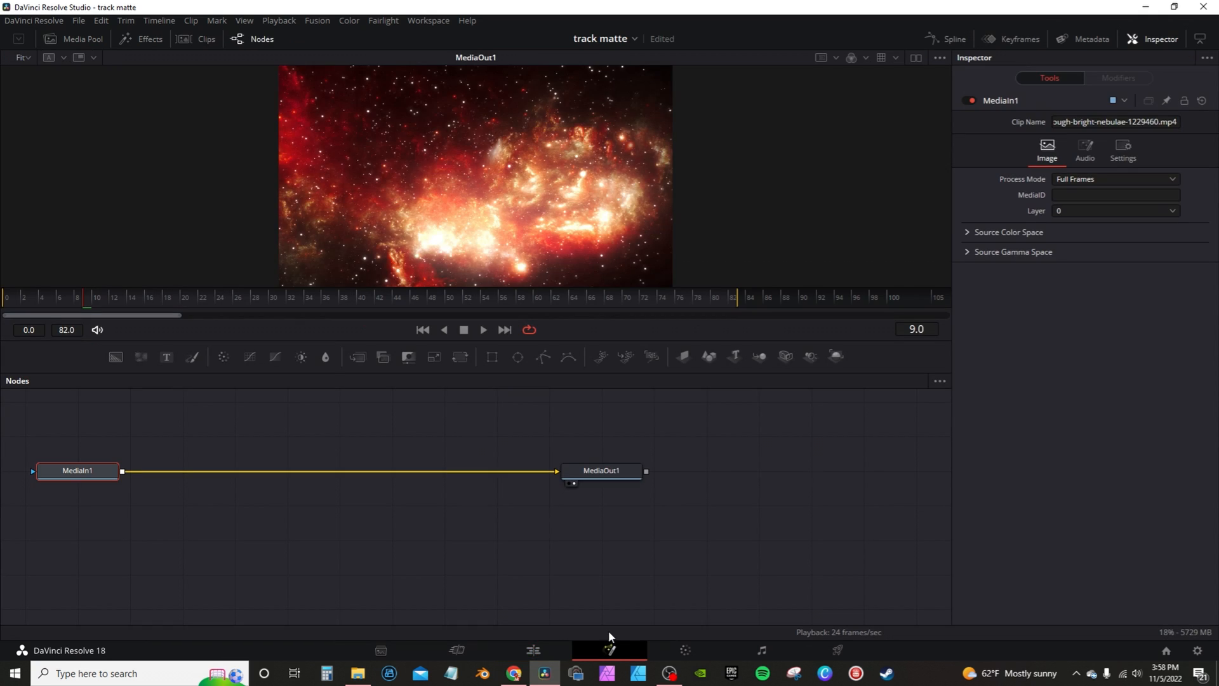
left_click(533, 650)
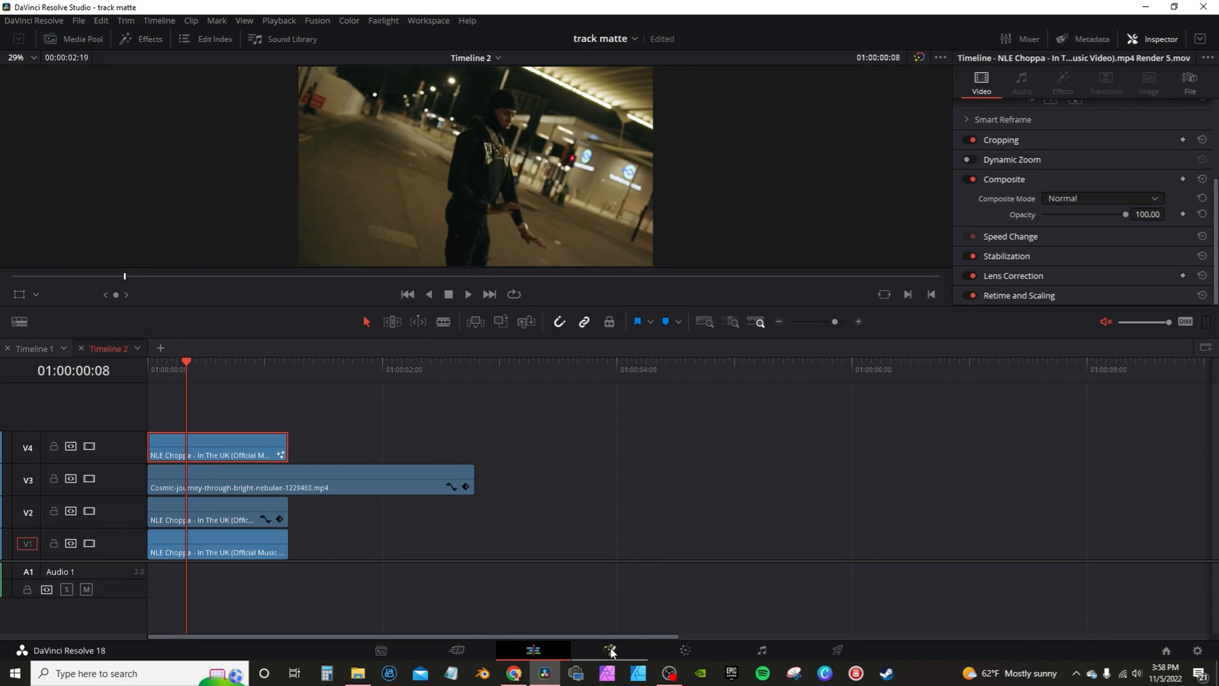
left_click(612, 650)
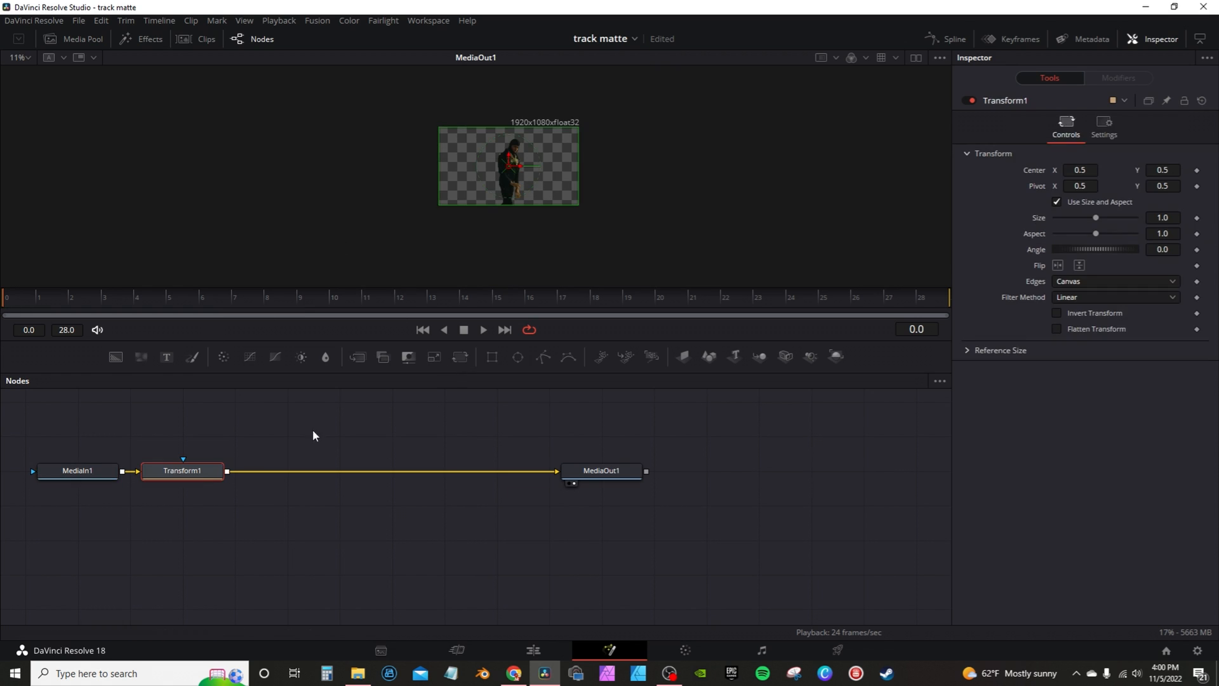
left_click_drag(181, 470, 234, 470)
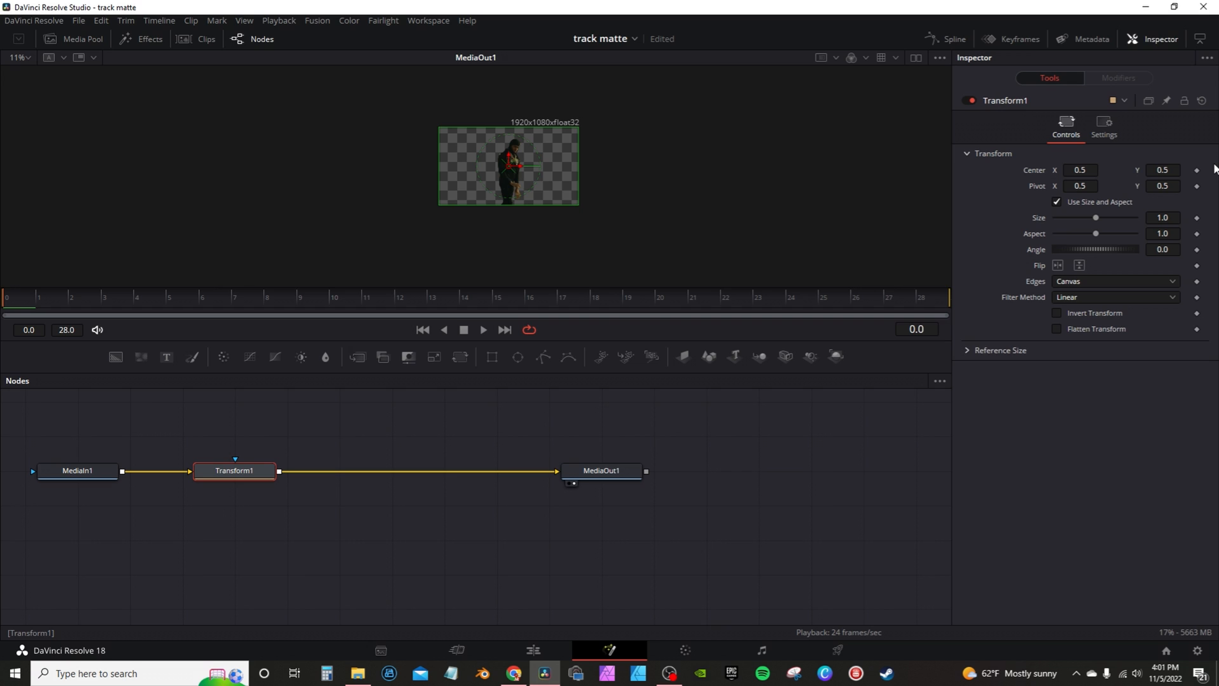
- Keyframe the Transform Center from its start, moving the subject left, through frame 20
left_click(1195, 170)
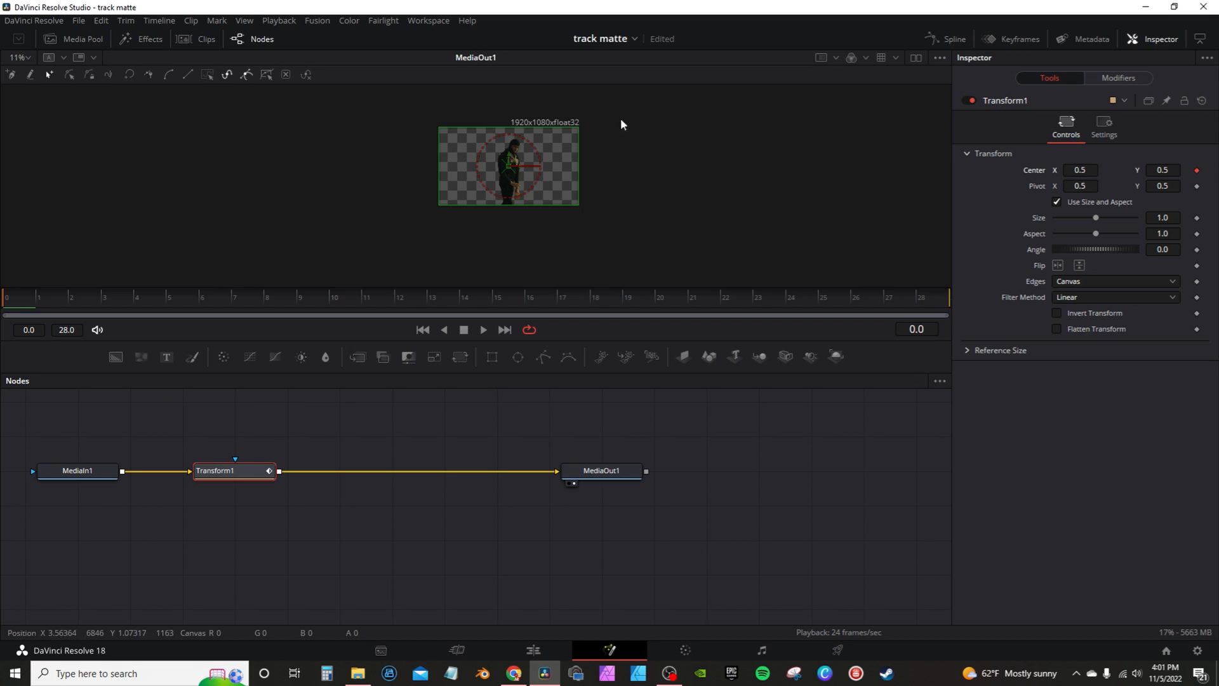
left_click(393, 299)
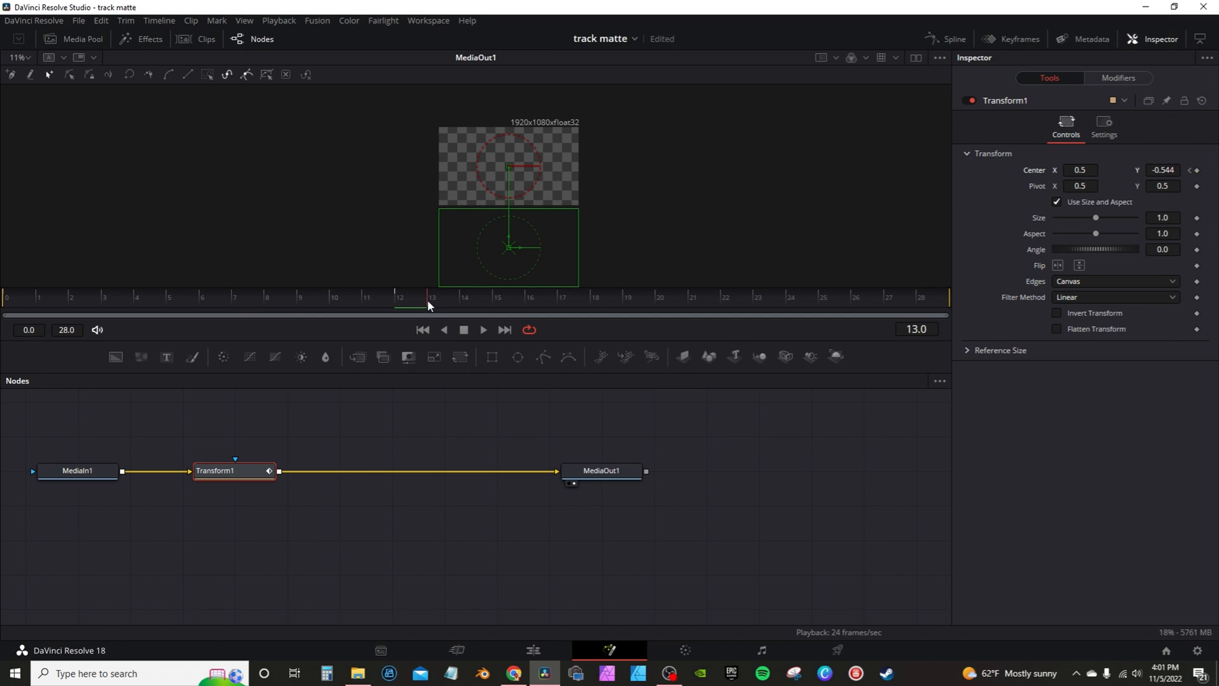
left_click_drag(508, 248, 473, 248)
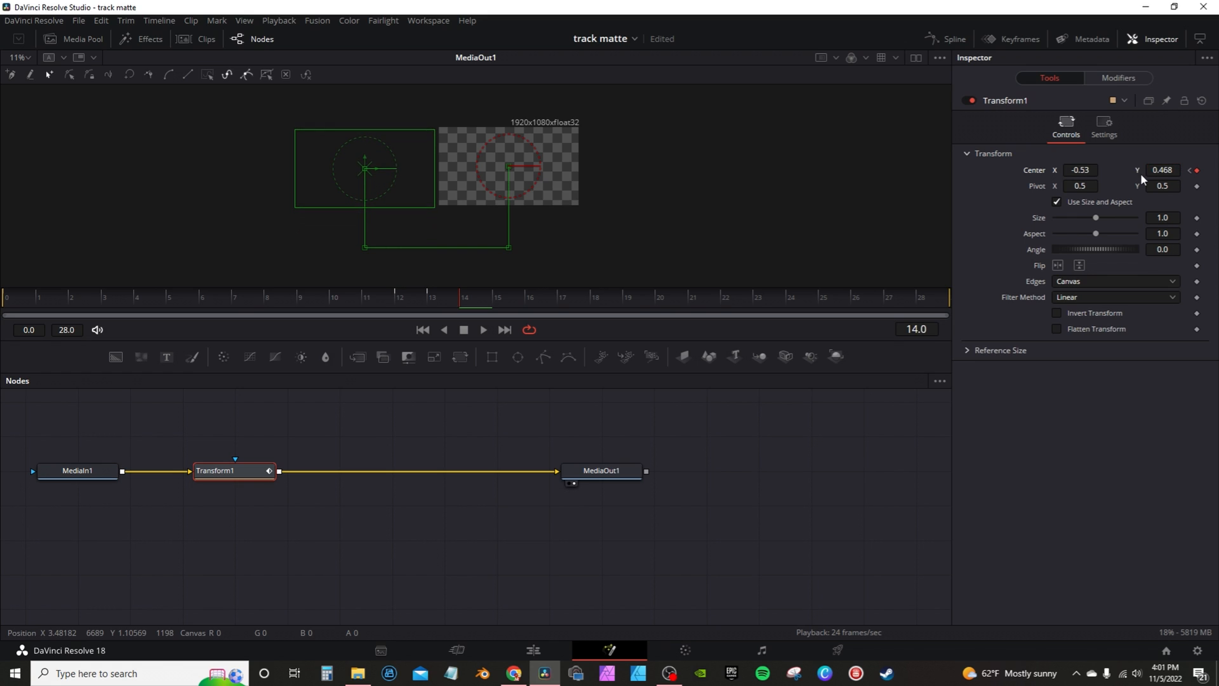
mouse_move(592, 303)
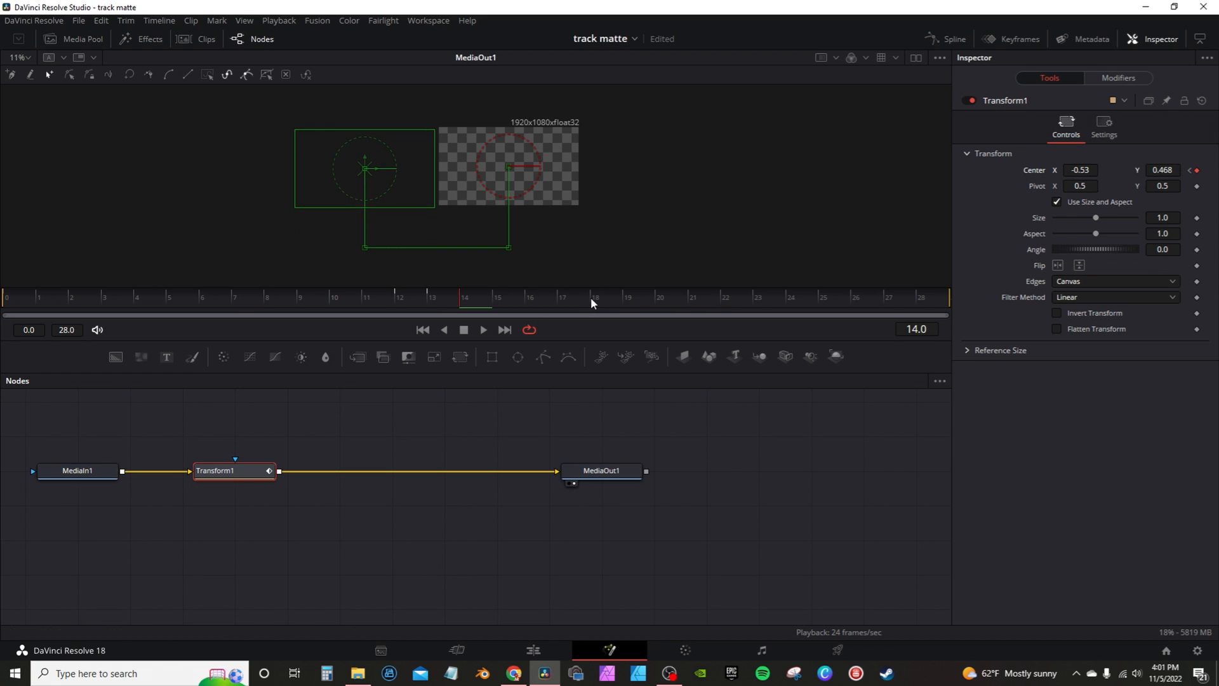
mouse_move(658, 302)
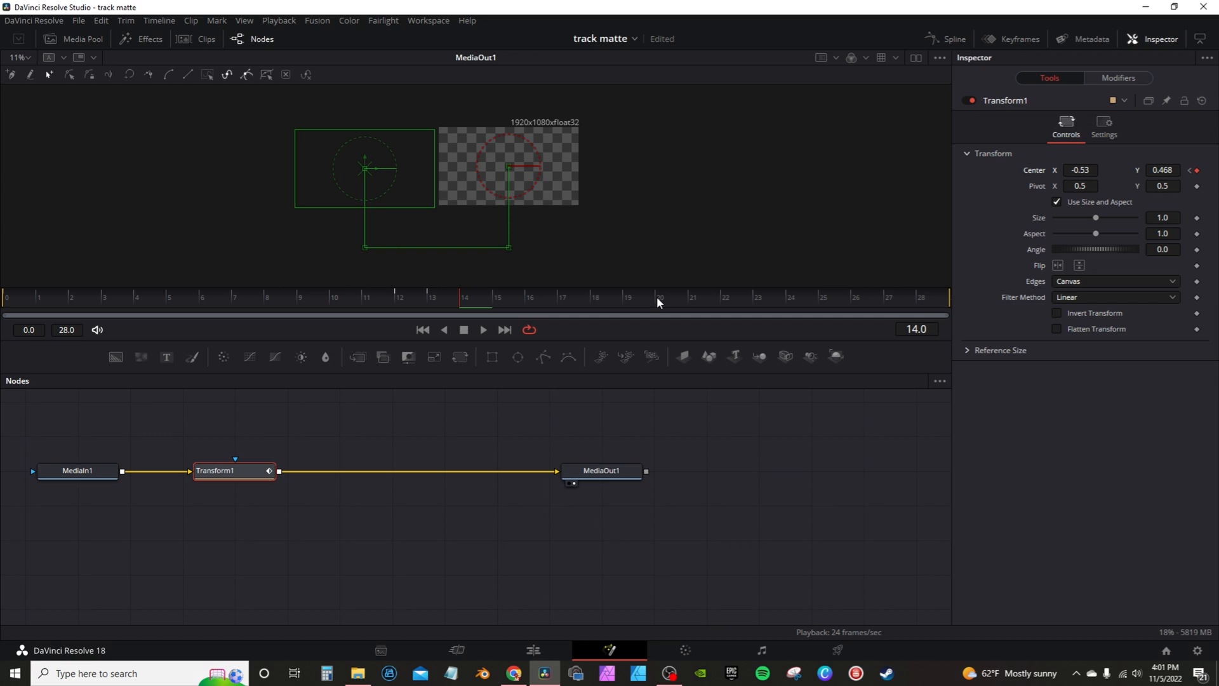
left_click(661, 297)
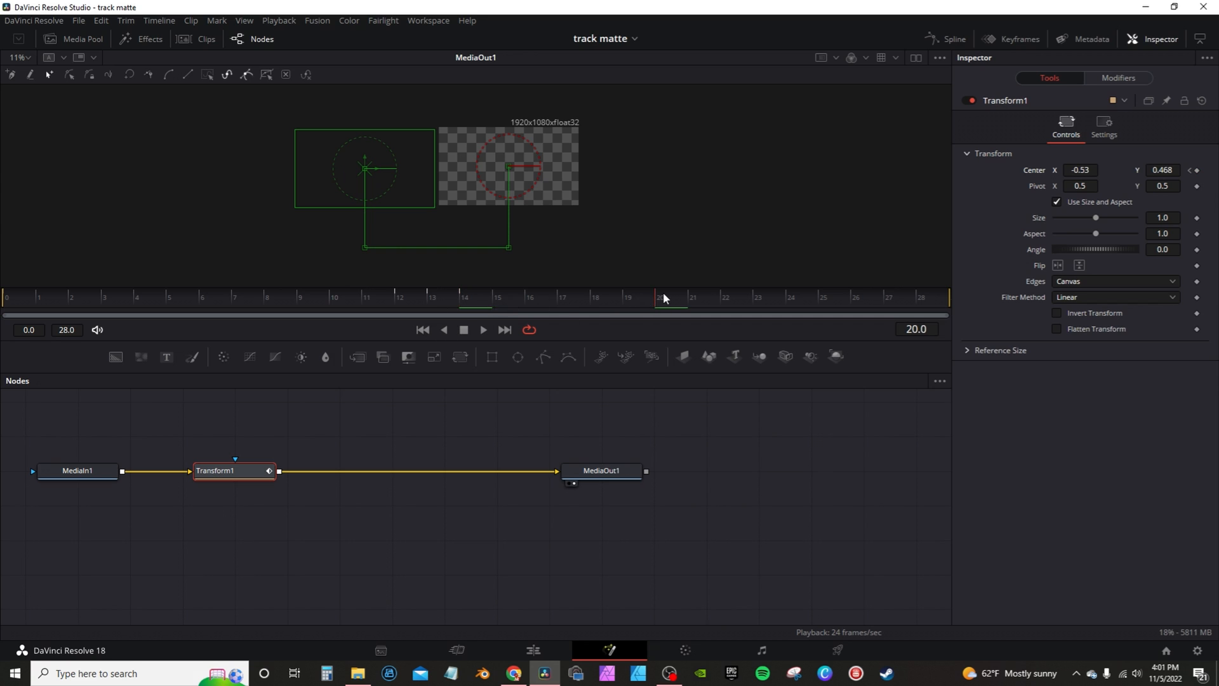
left_click(1197, 172)
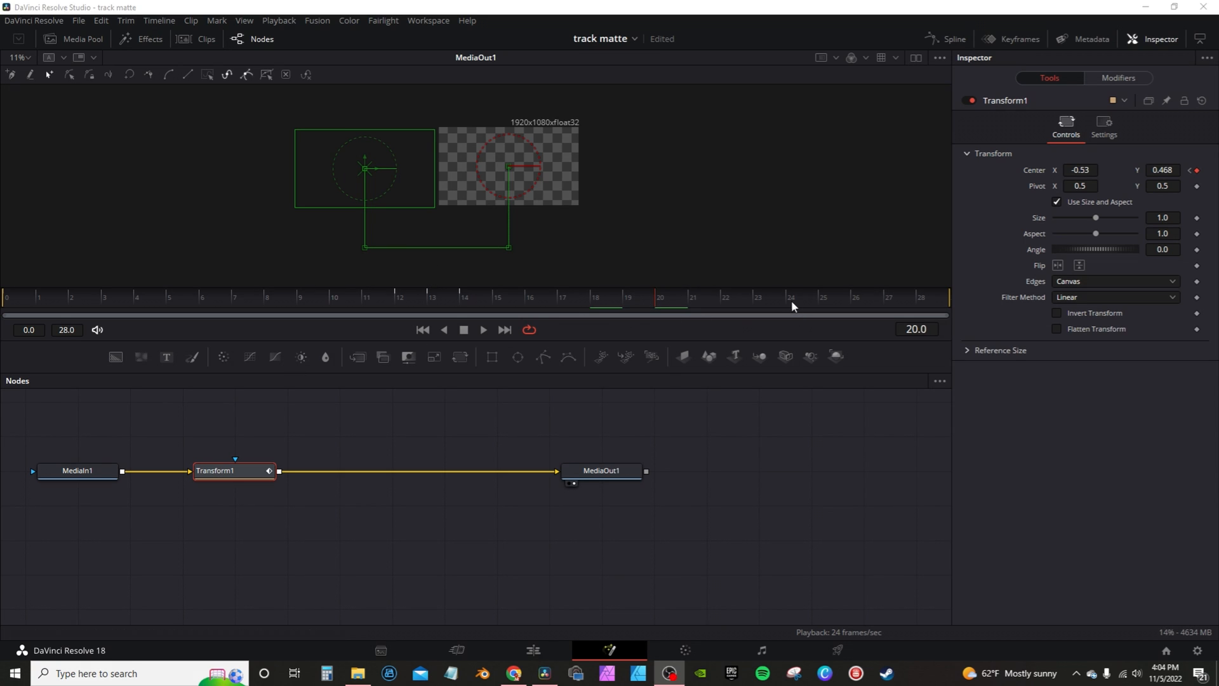
mouse_move(791, 304)
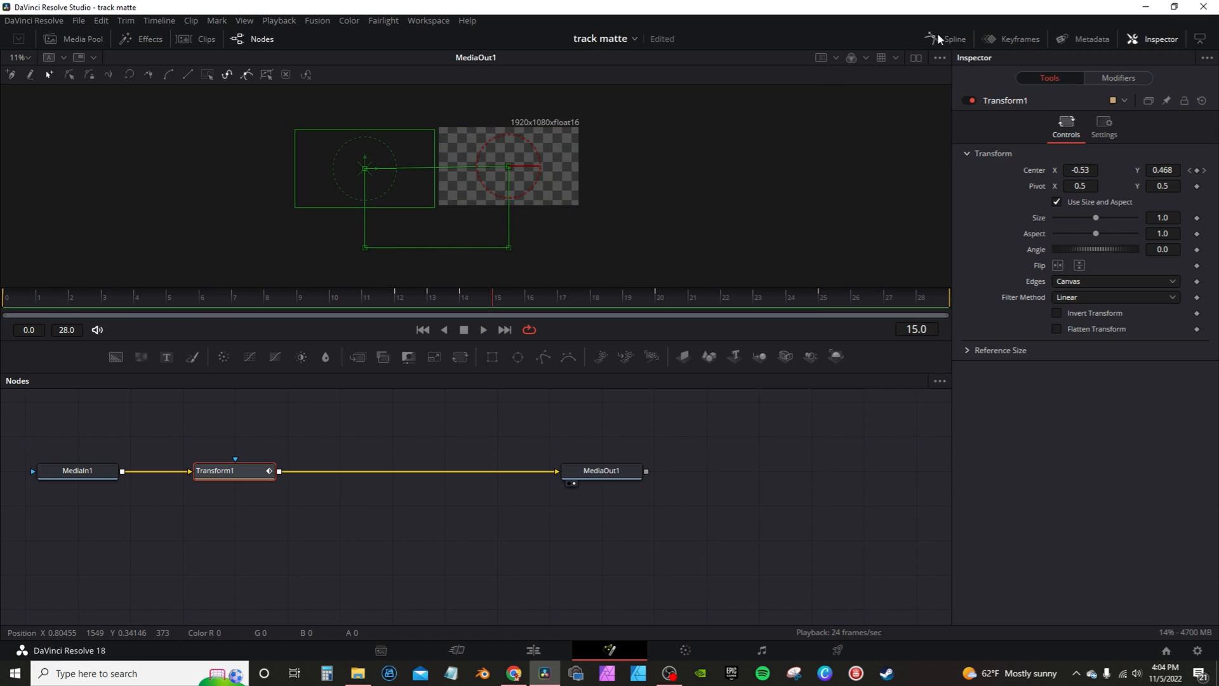
- Apply In Cubic easing to the Center displacement keyframes in the Spline editor
left_click(952, 38)
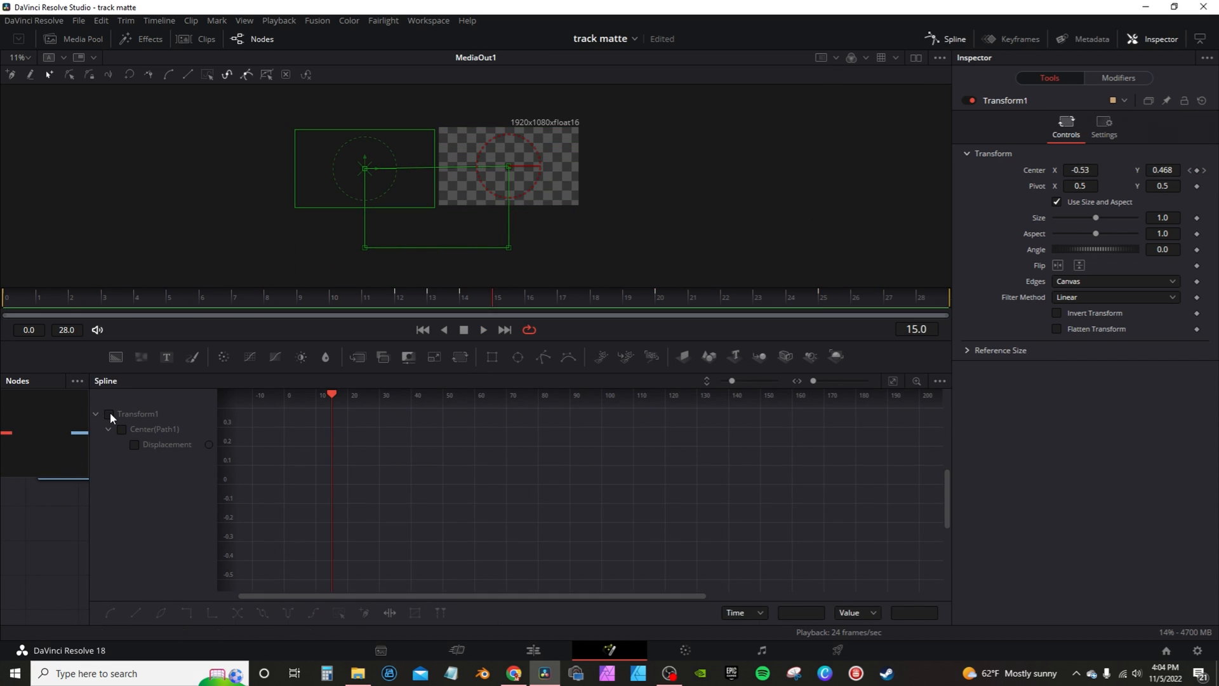
left_click(893, 381)
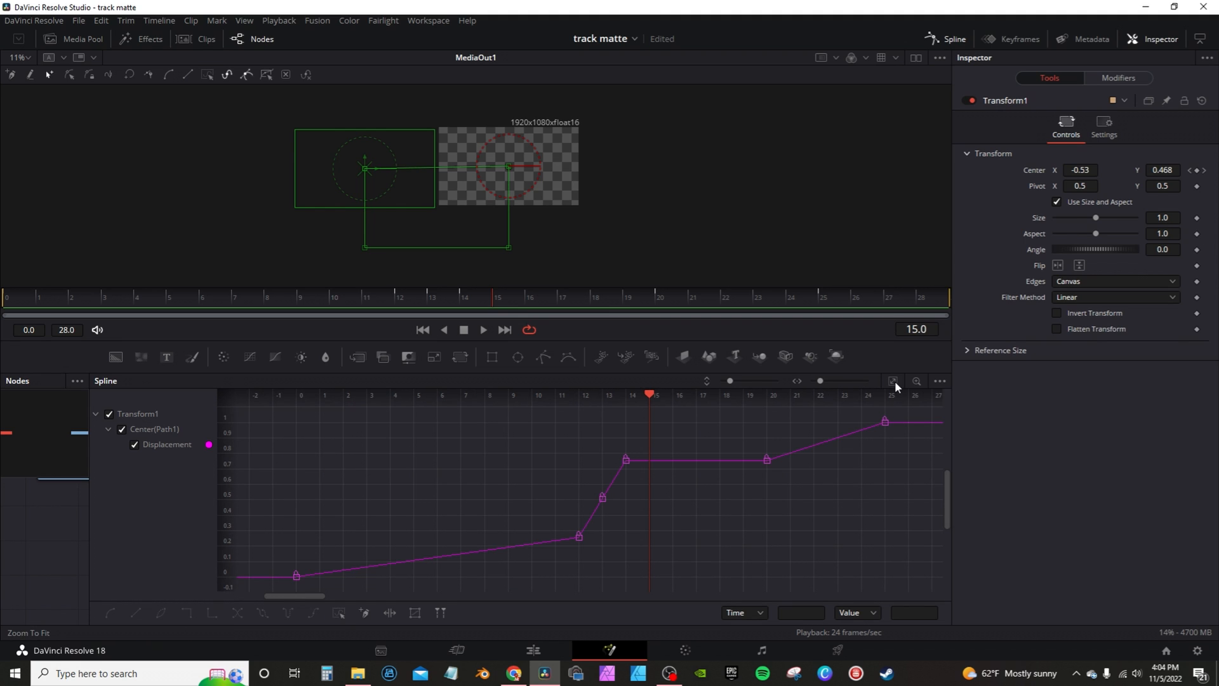
mouse_move(341, 618)
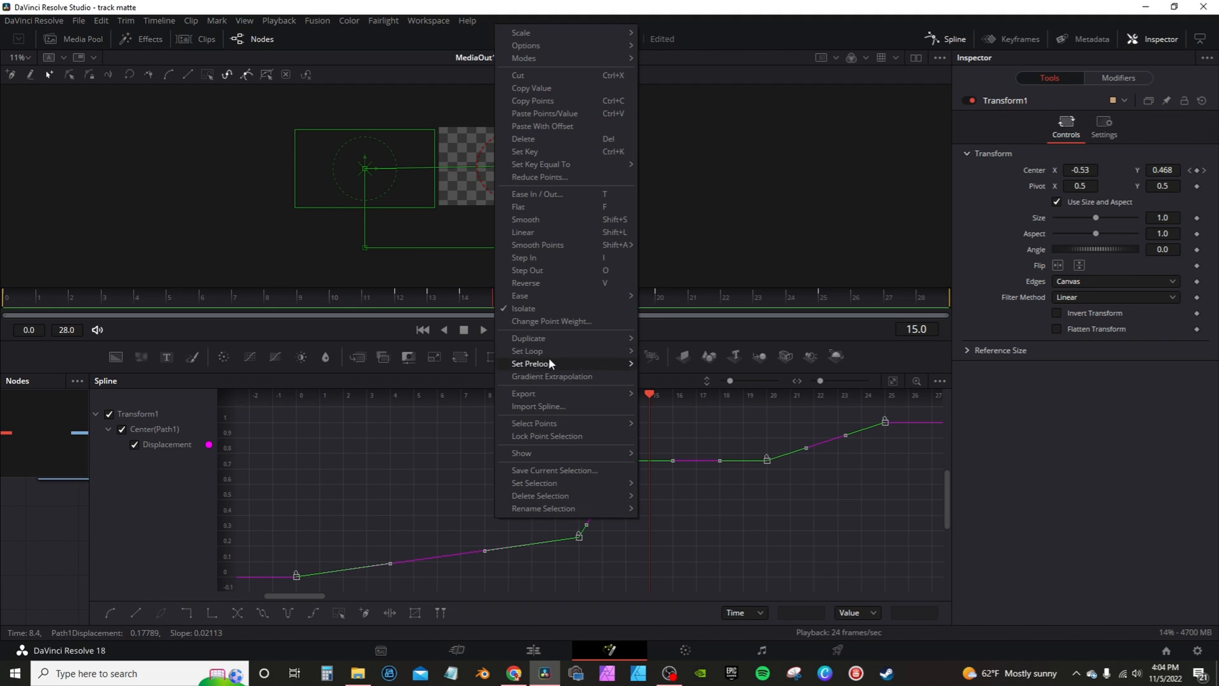
mouse_move(521, 295)
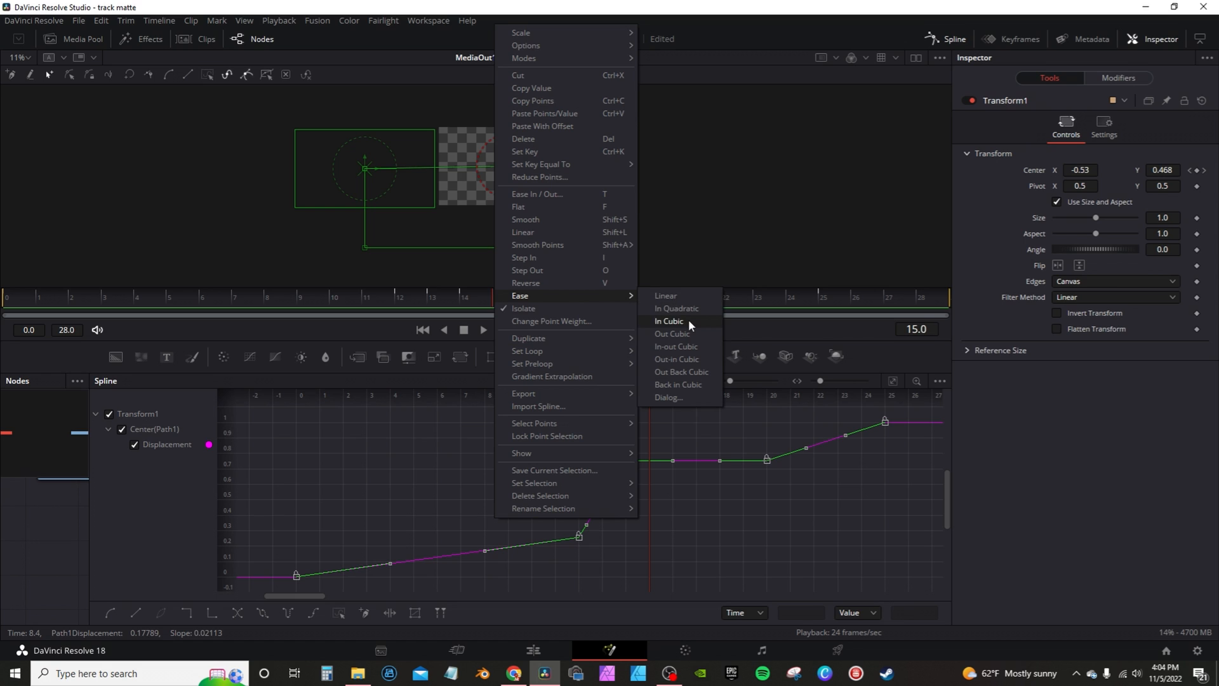
left_click(668, 320)
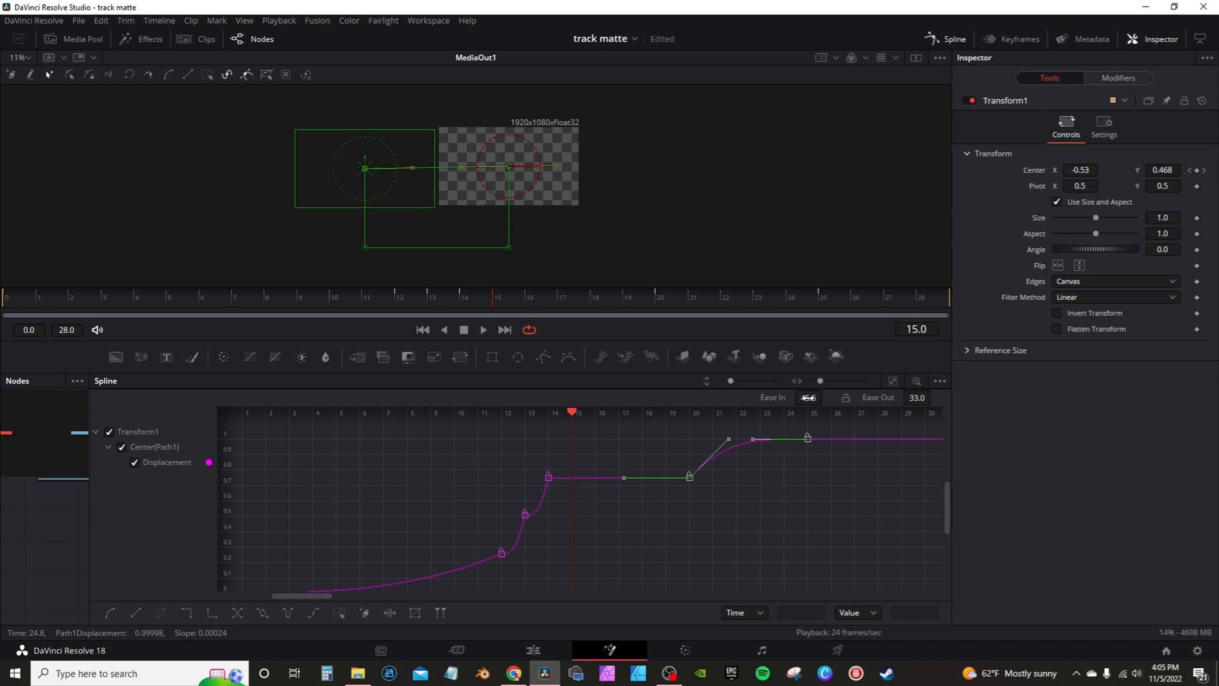
- Enable Motion Blur in the Transform node's Settings
left_click(1105, 122)
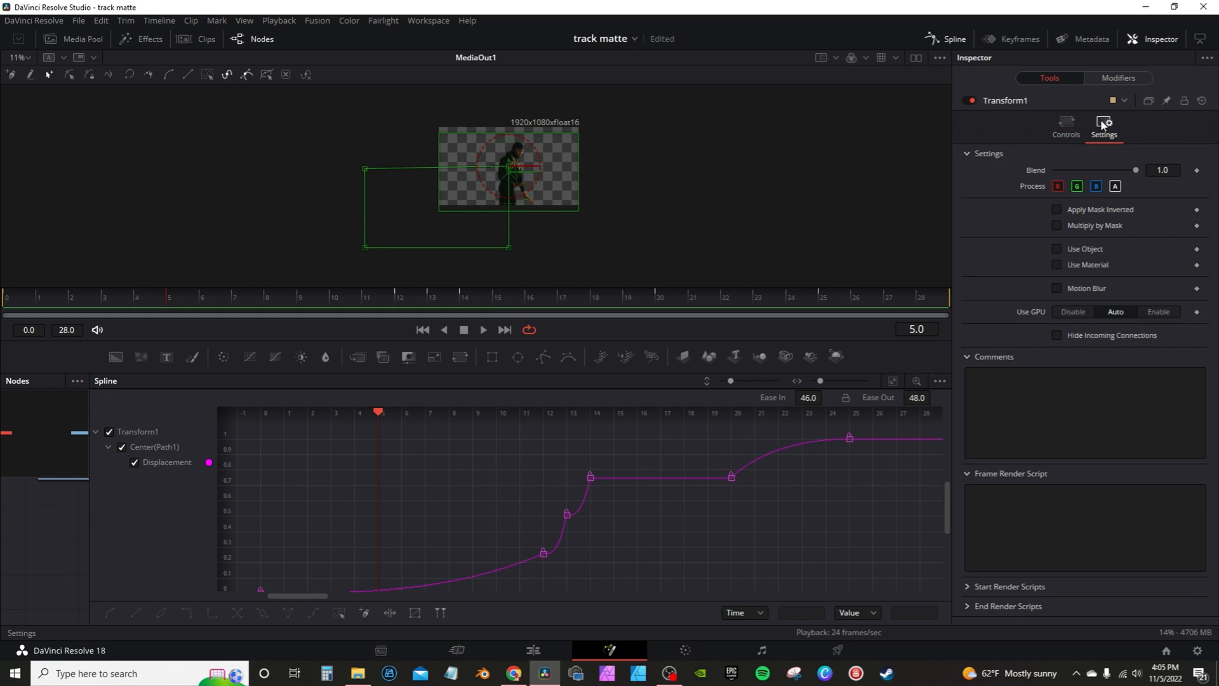
left_click(1057, 289)
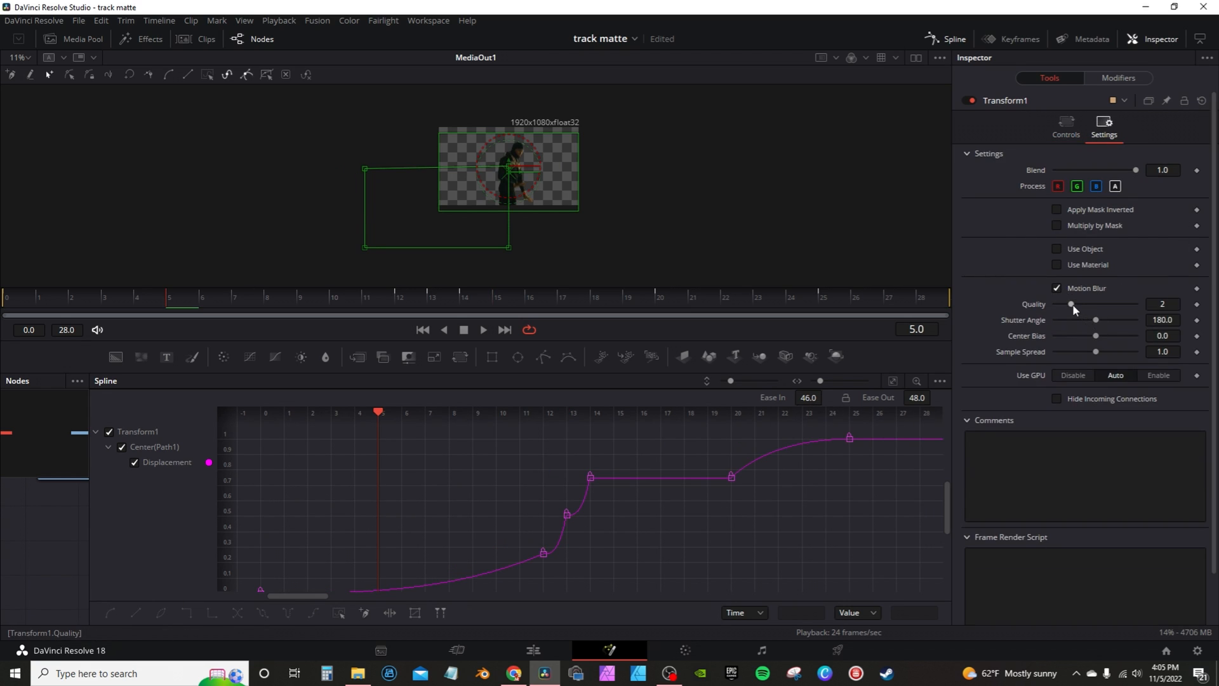